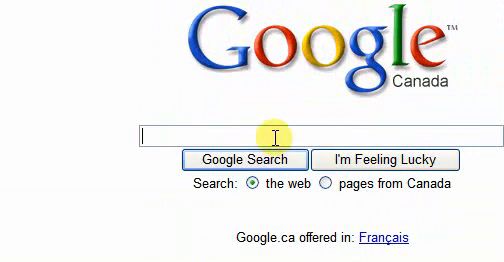
# Step: Search Google for 'treesize free' to locate the download page
pyautogui.write('tre')
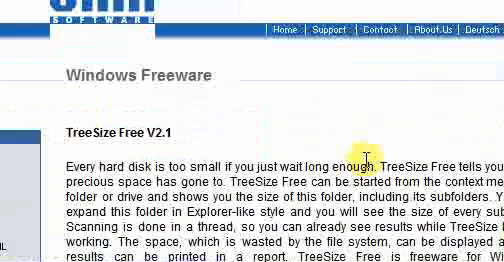
pyautogui.scroll(-3)
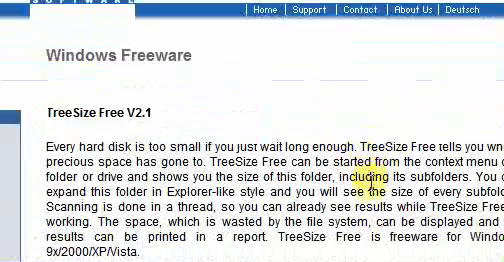
pyautogui.scroll(-3)
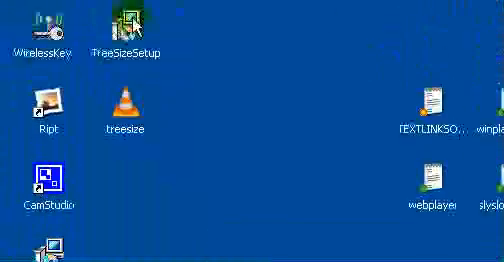
# Step: Run the TreeSize Free setup program from its desktop icon
pyautogui.doubleClick(124, 20)
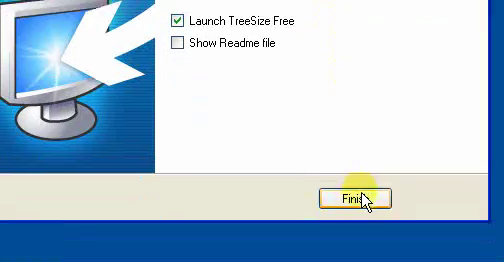
# Step: Finish the setup wizard with 'Launch TreeSize Free' left checked
pyautogui.click(360, 200)
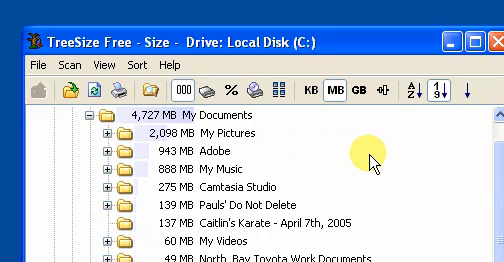
# Step: Scroll through the expanded My Documents subfolders on Local Disk C down to the smallest ones
pyautogui.scroll(-3)
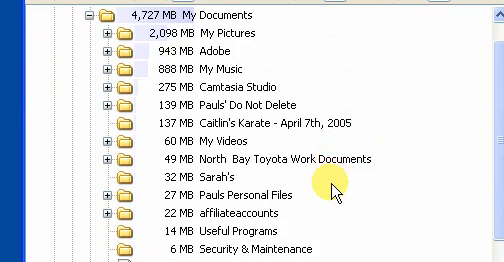
pyautogui.scroll(-3)
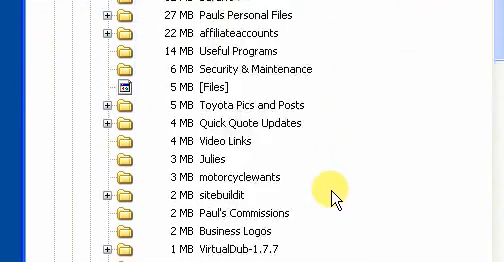
pyautogui.scroll(-3)
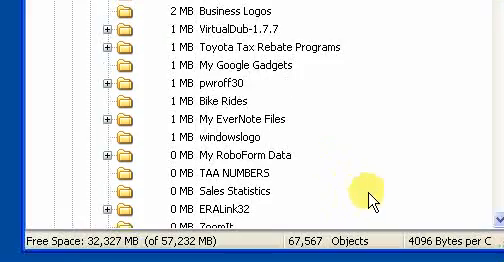